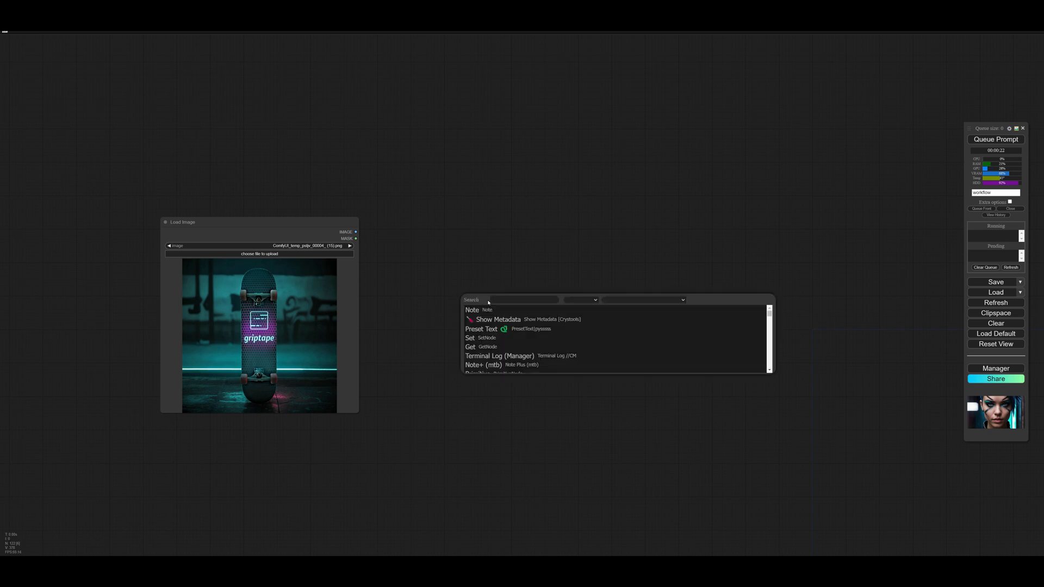
Add a Griptape Run: Image Description node fed by the loaded skateboard image
text(image d)
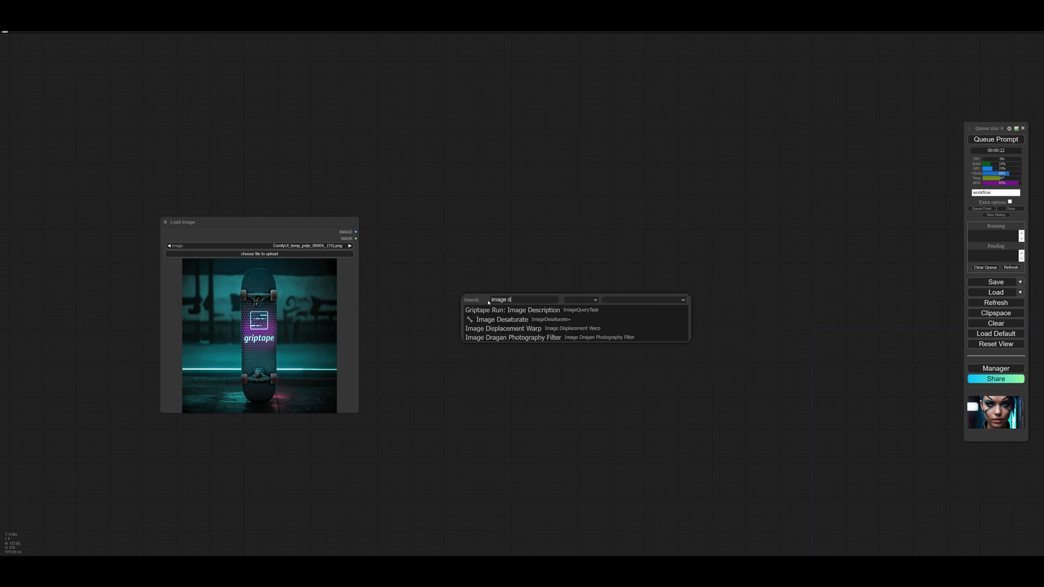
click(513, 310)
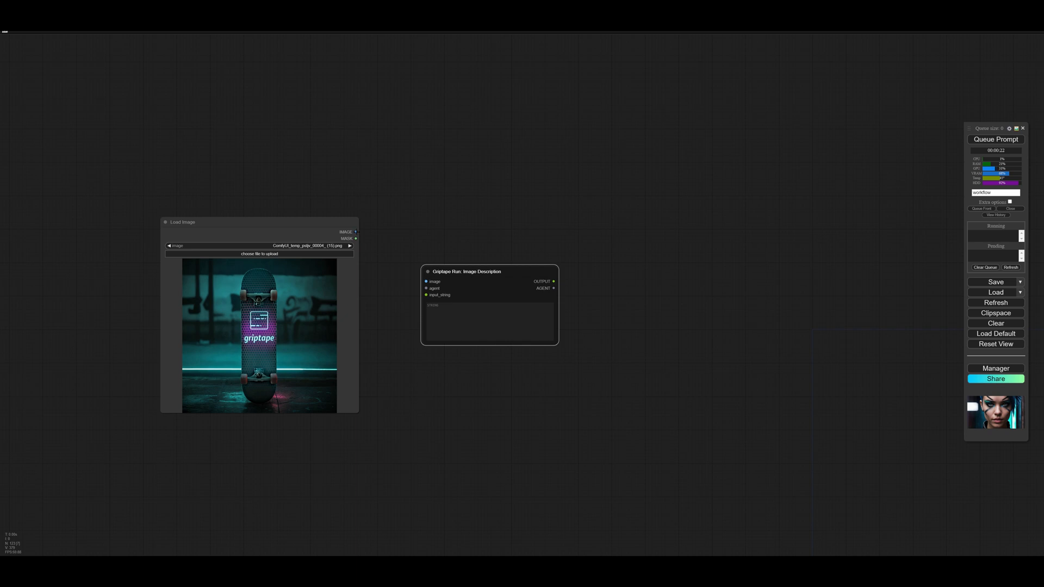
drag(356, 231, 427, 281)
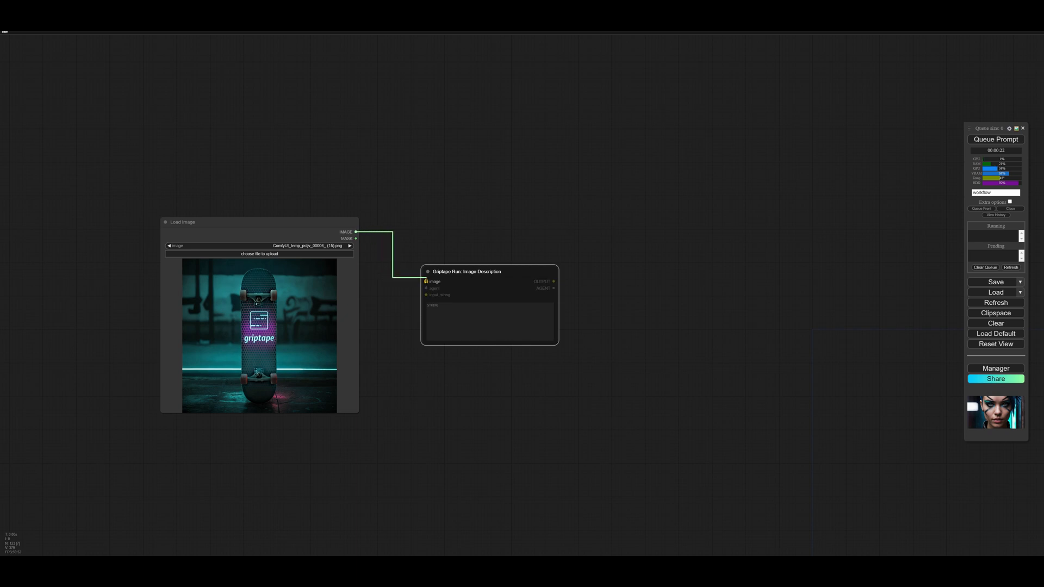
drag(490, 271, 478, 264)
text(agent)
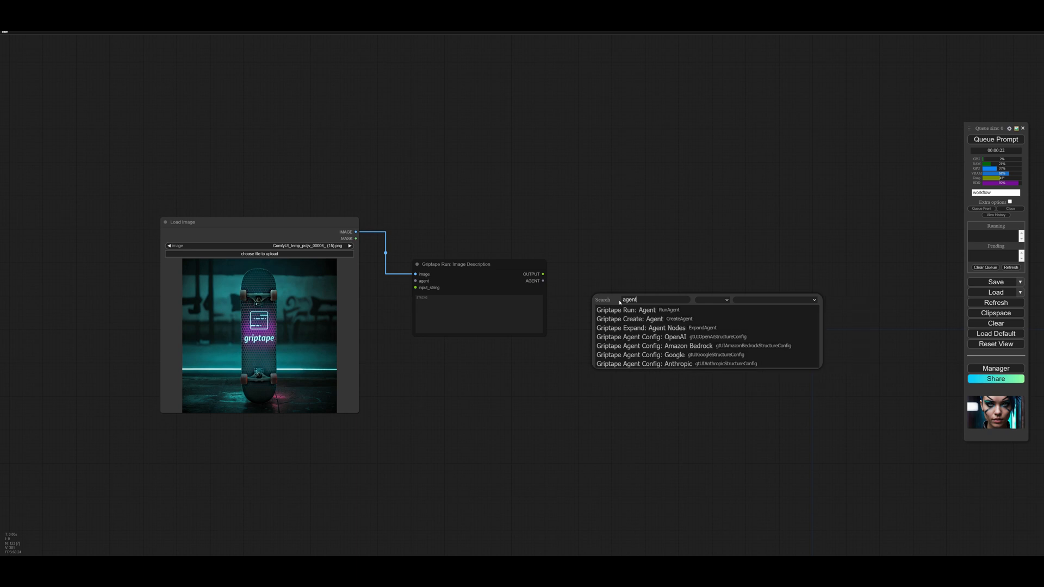
mouse_move(629, 319)
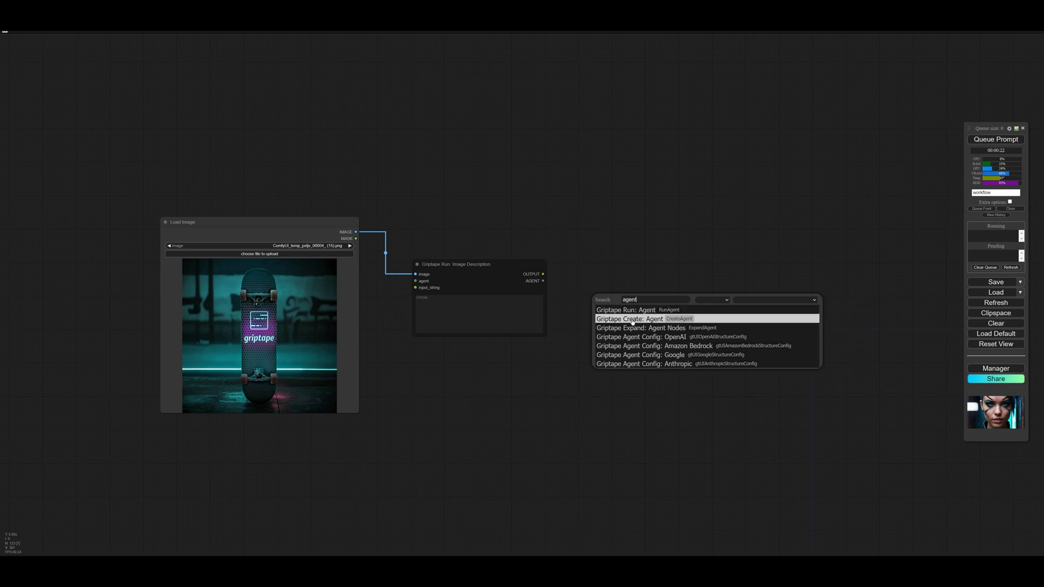
Add a Griptape Create: Agent node receiving the image description output
click(632, 319)
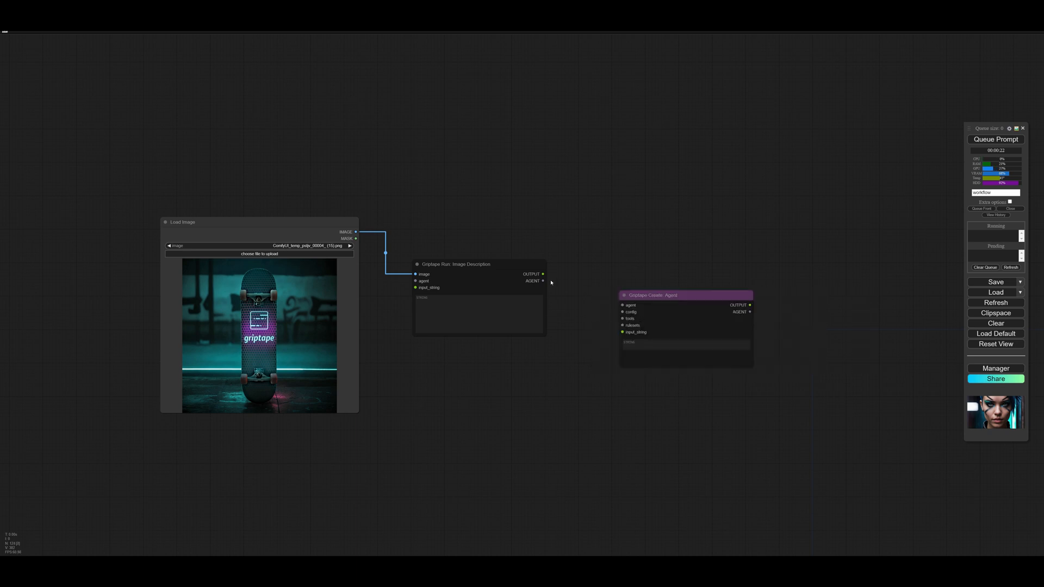
drag(543, 273, 623, 332)
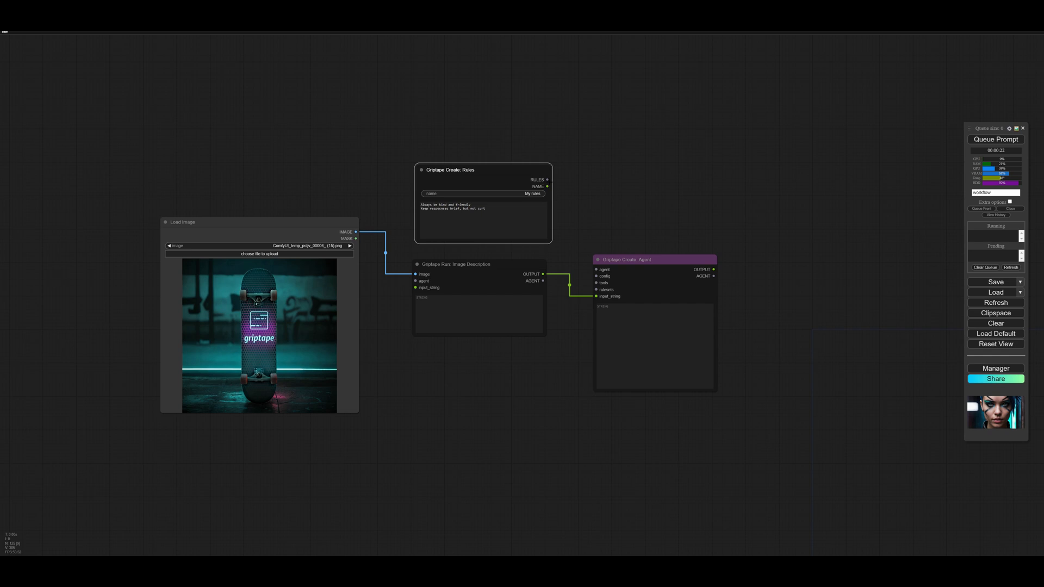
Connect the Rules node's output to the agent's rulesets and reposition the agent node
drag(546, 180, 595, 289)
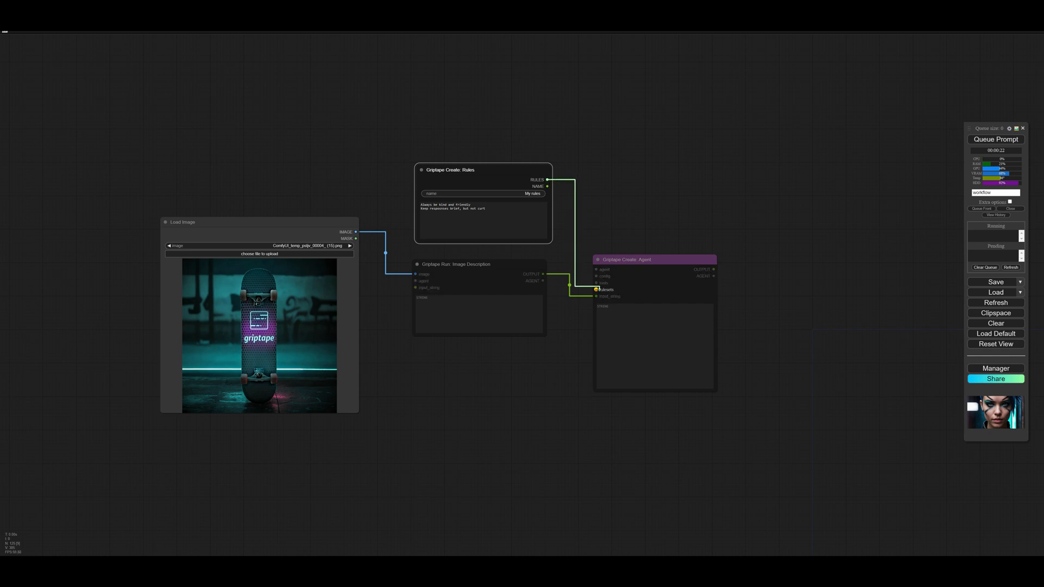
drag(653, 260, 639, 212)
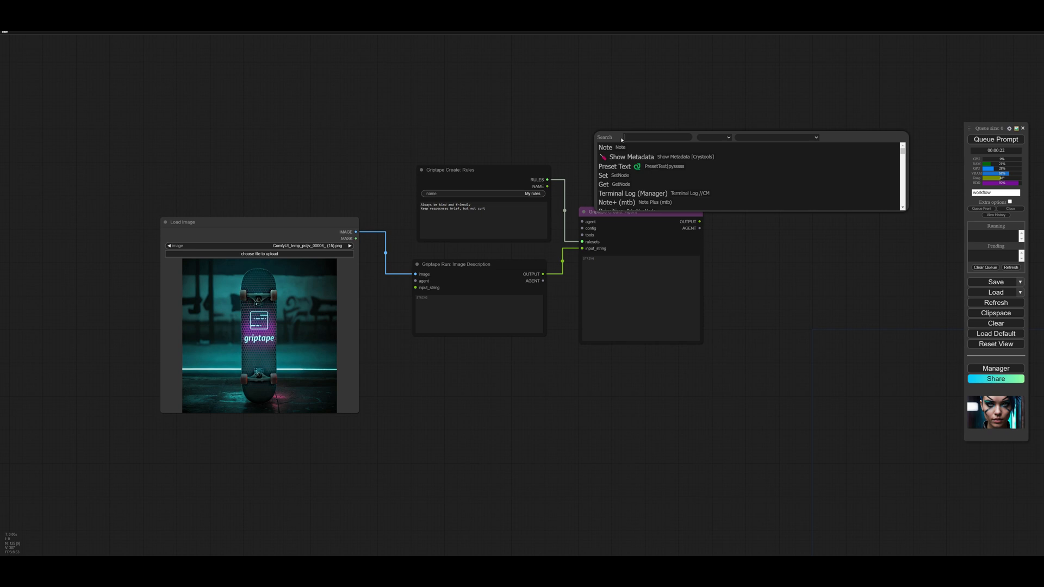
Add a Griptape Display: Text node via a 'text' search
text(text)
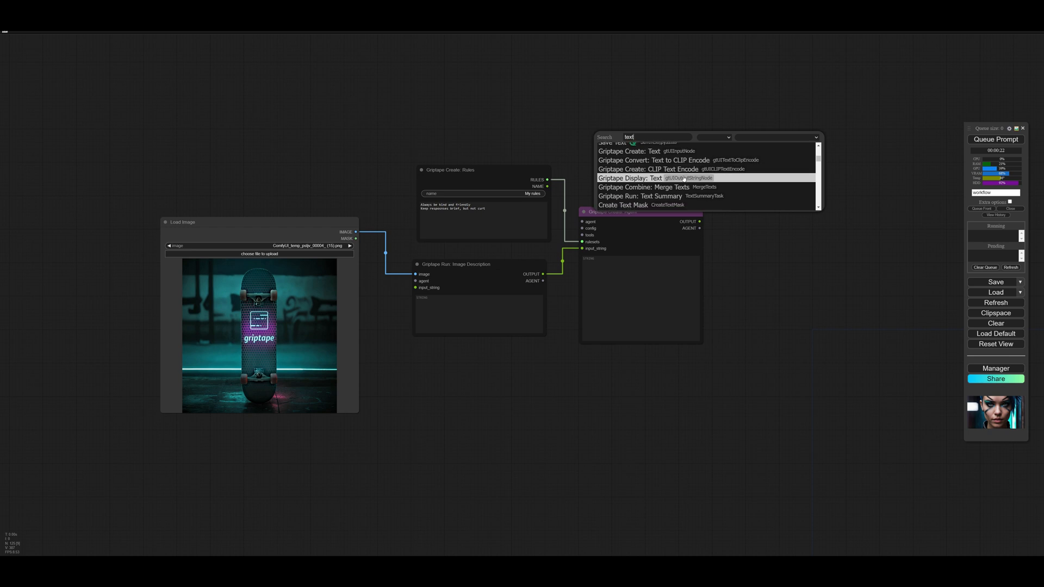
click(626, 178)
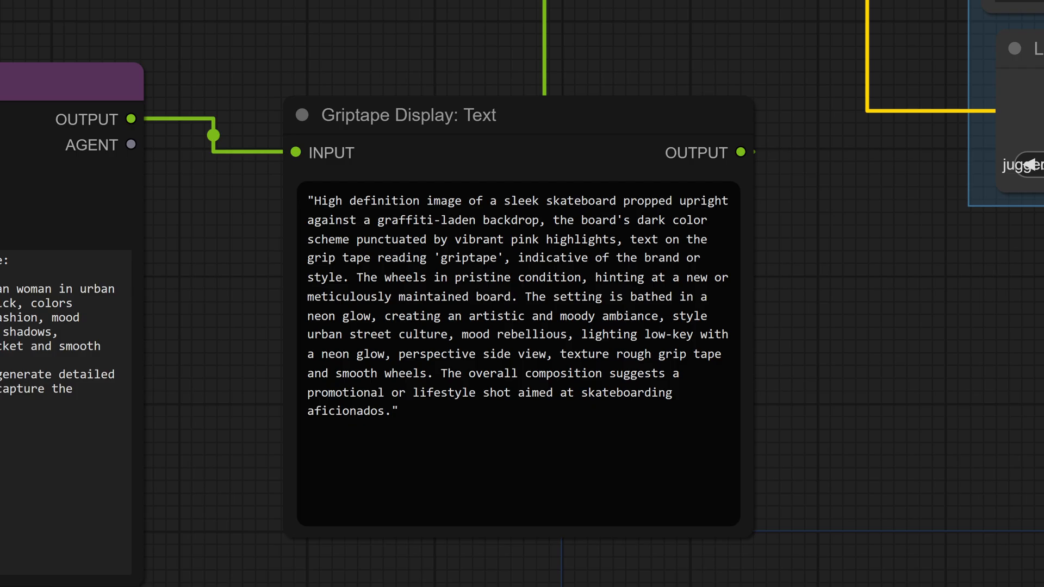
Zoom the view toward the text display showing the skateboard description
scroll(down, 3)
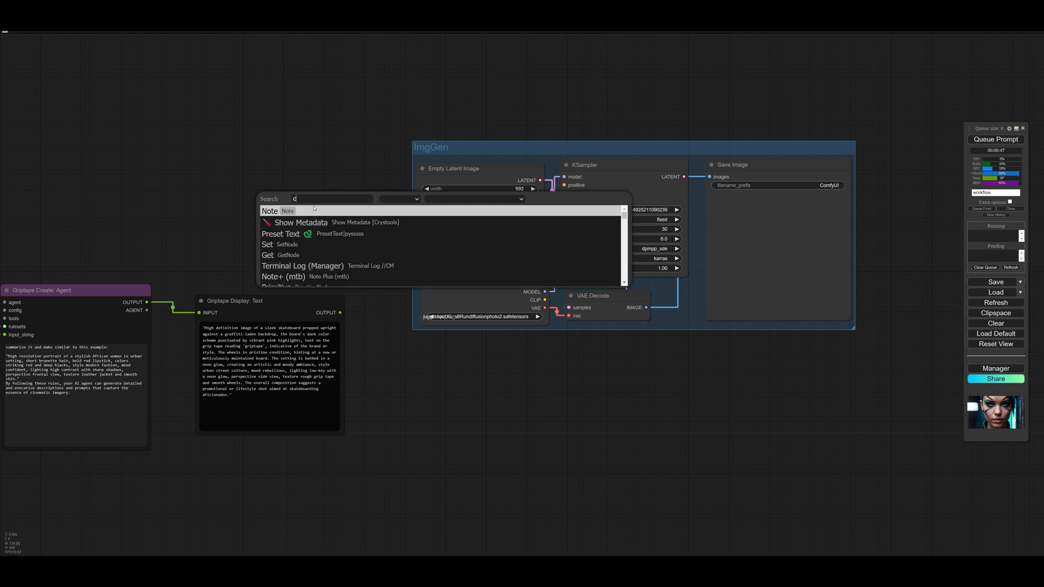
Add a Griptape Create: CLIP Text Encode node via a 'clip te' search
text(clip text en)
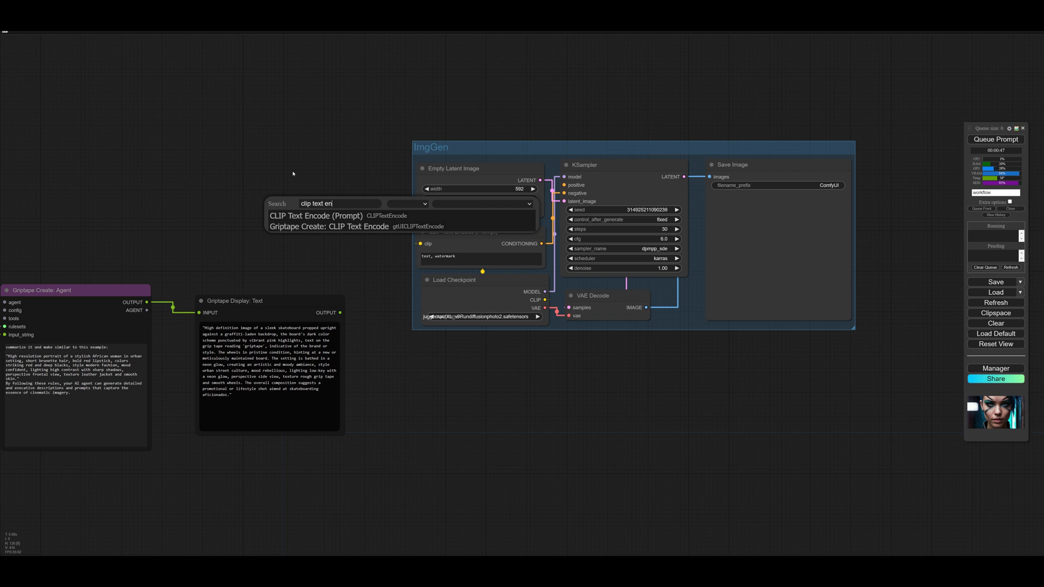
click(315, 215)
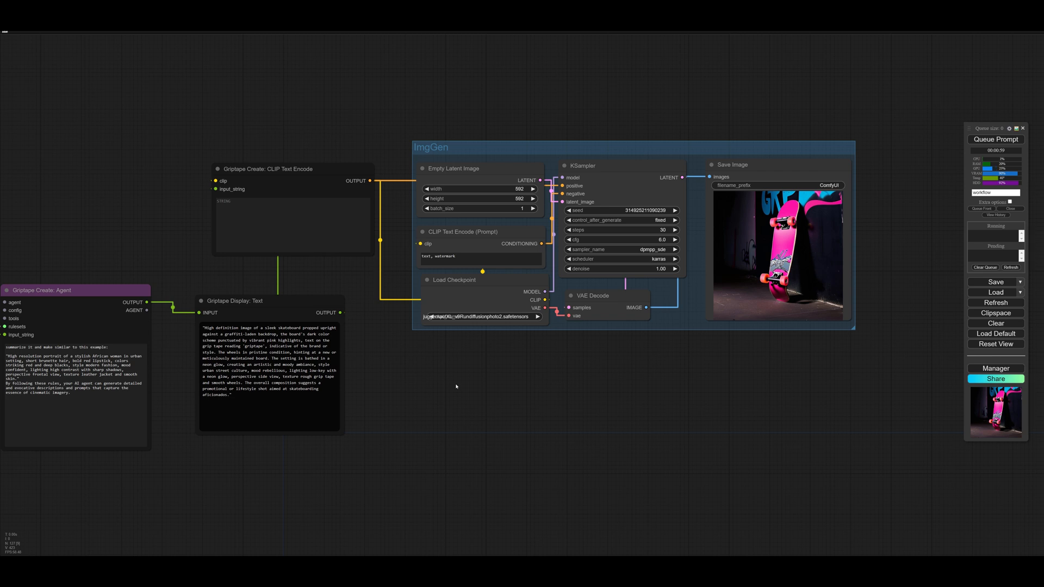
Scroll the canvas while wiring the displayed prompt into image generation
scroll(down, 3)
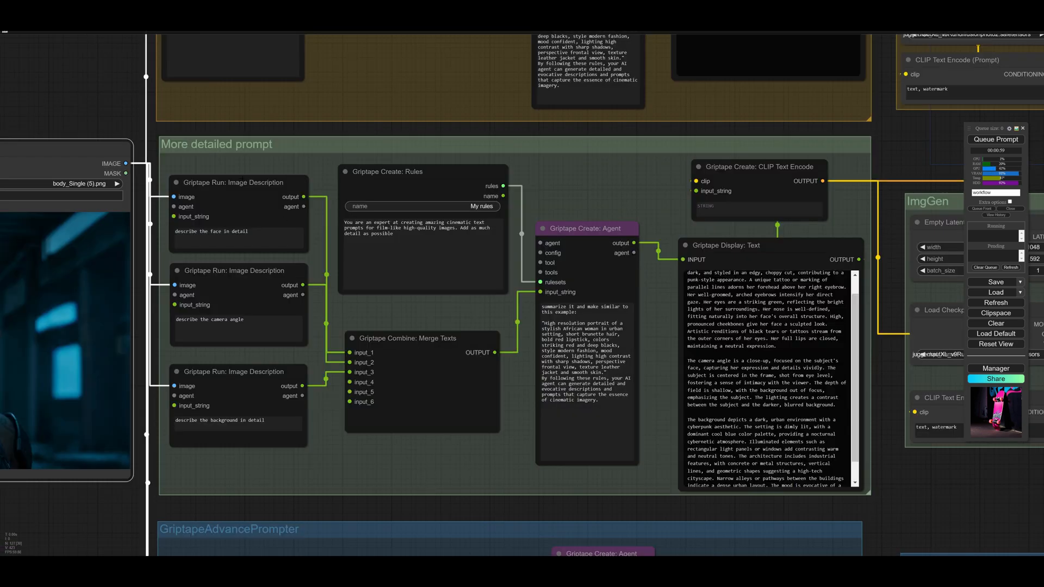
Bring up the 'More detailed prompt' group merging face, camera angle and background descriptions
click(234, 270)
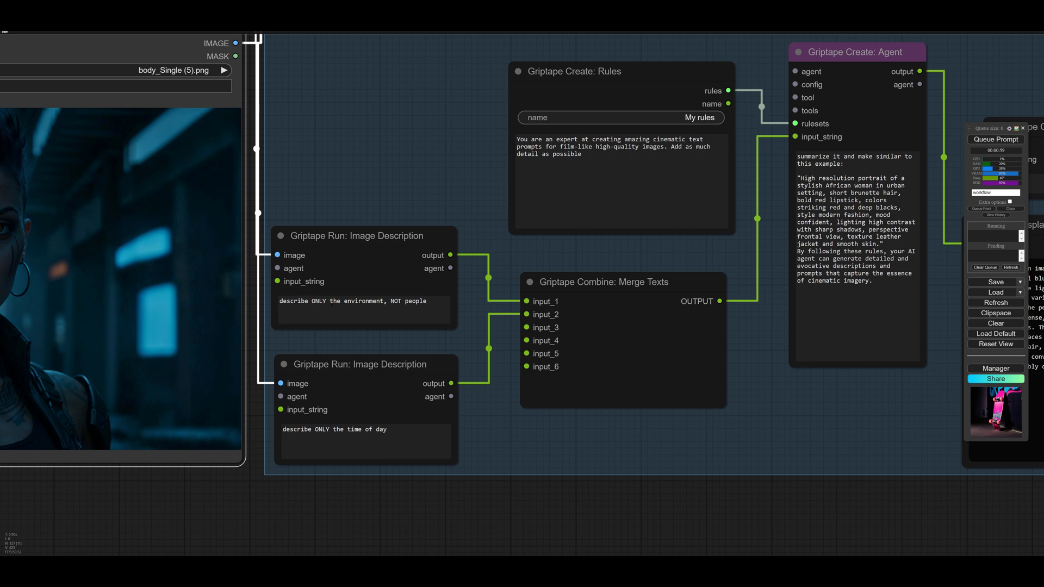
mouse_move(358, 467)
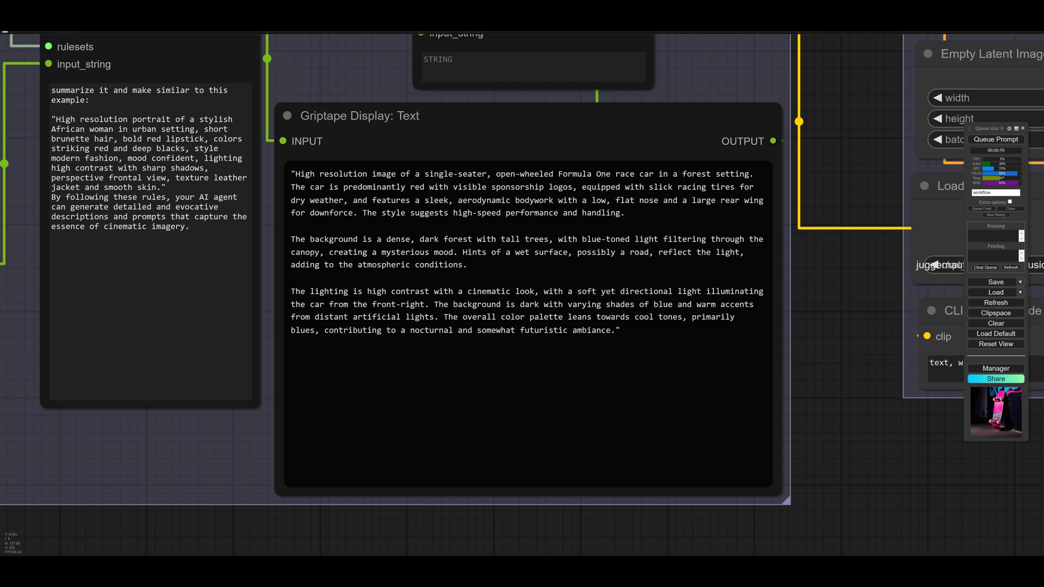
Highlight the prompt's passage describing the dense, dark forest background
drag(324, 239, 458, 240)
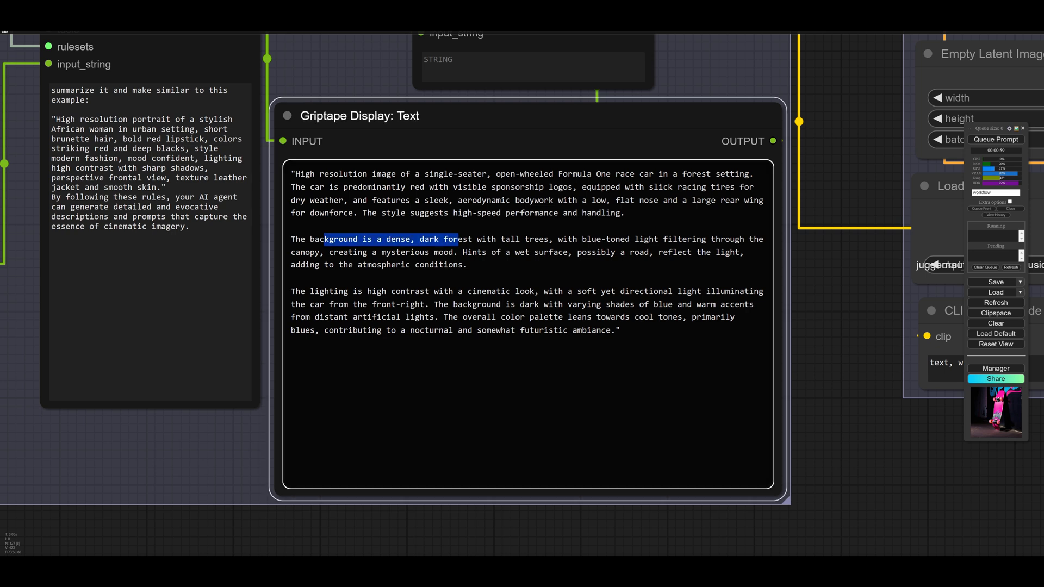